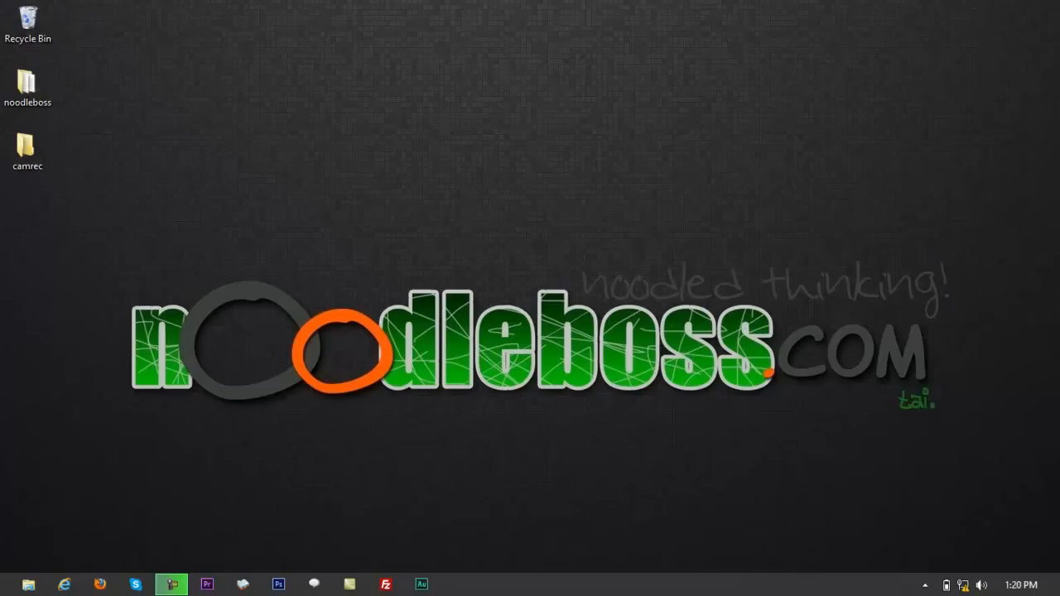
mouse_move(1058, 406)
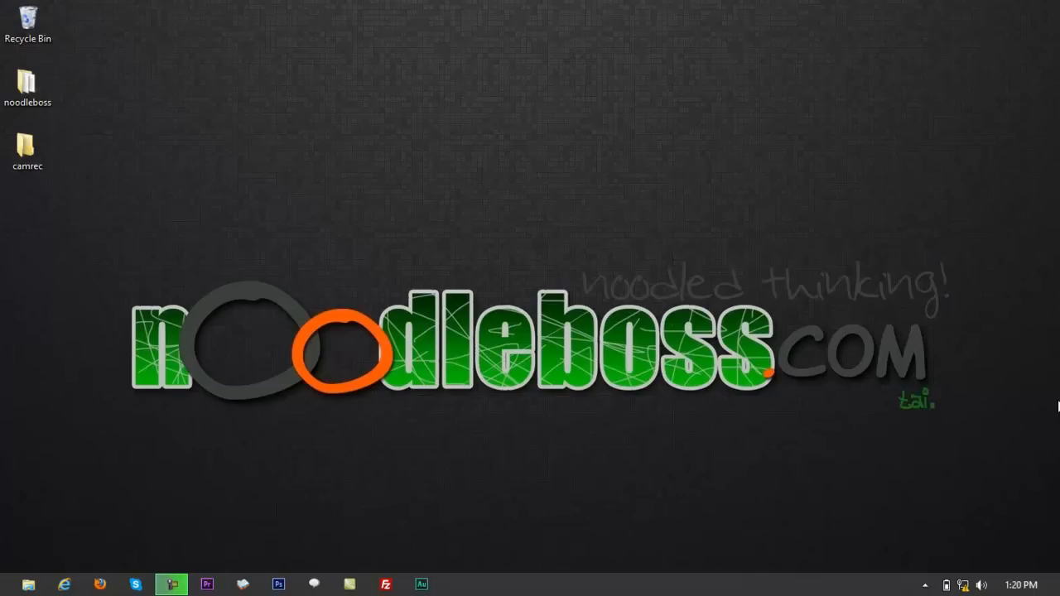
mouse_move(1040, 396)
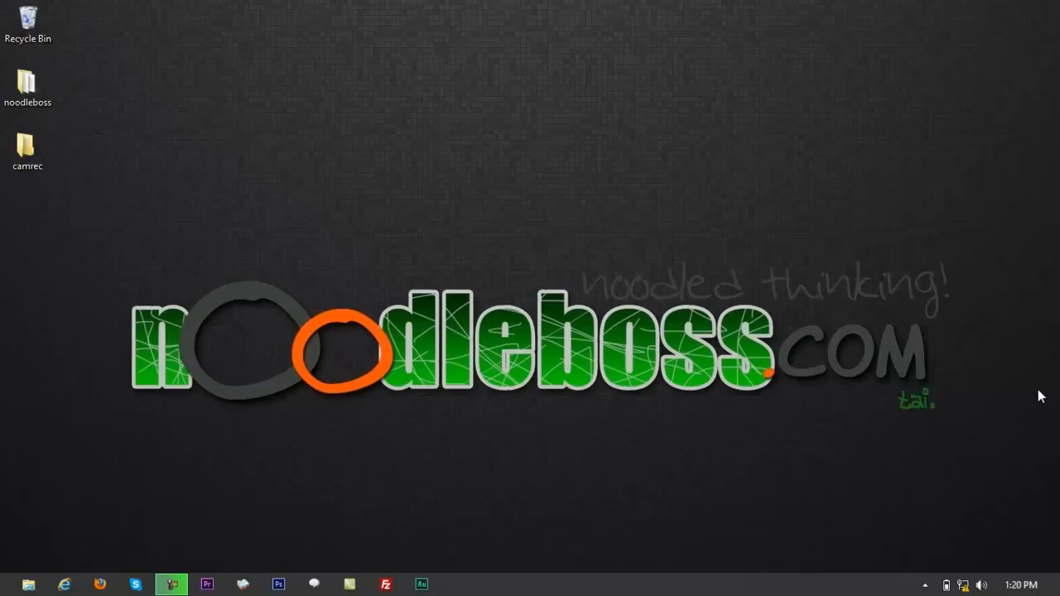
Step: Load the router login page at 192.168.1.1 in Firefox, then start the Run dialog
left_click(99, 584)
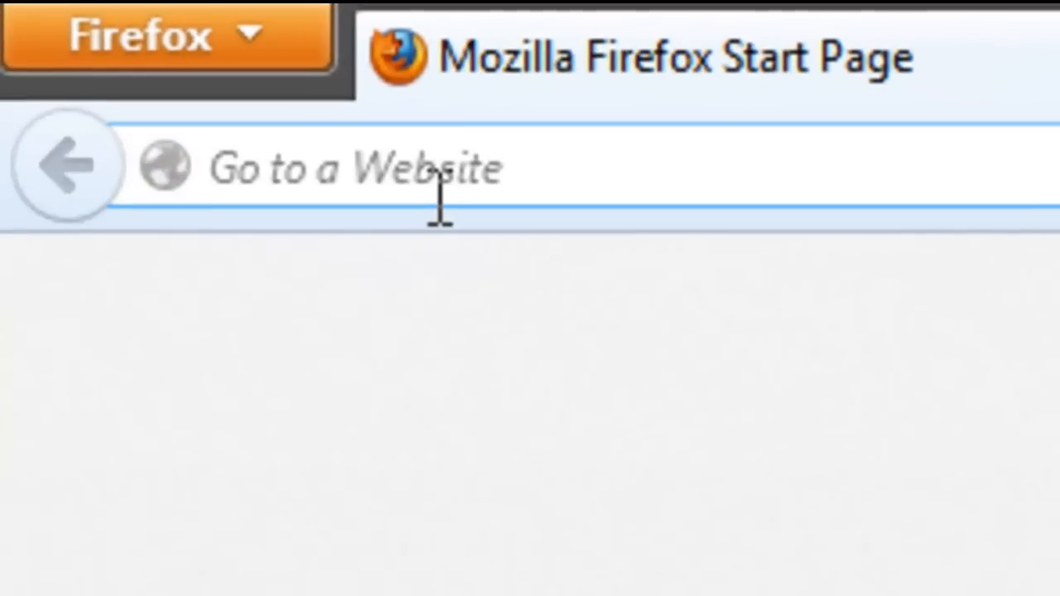
type("192.168.1.1/")
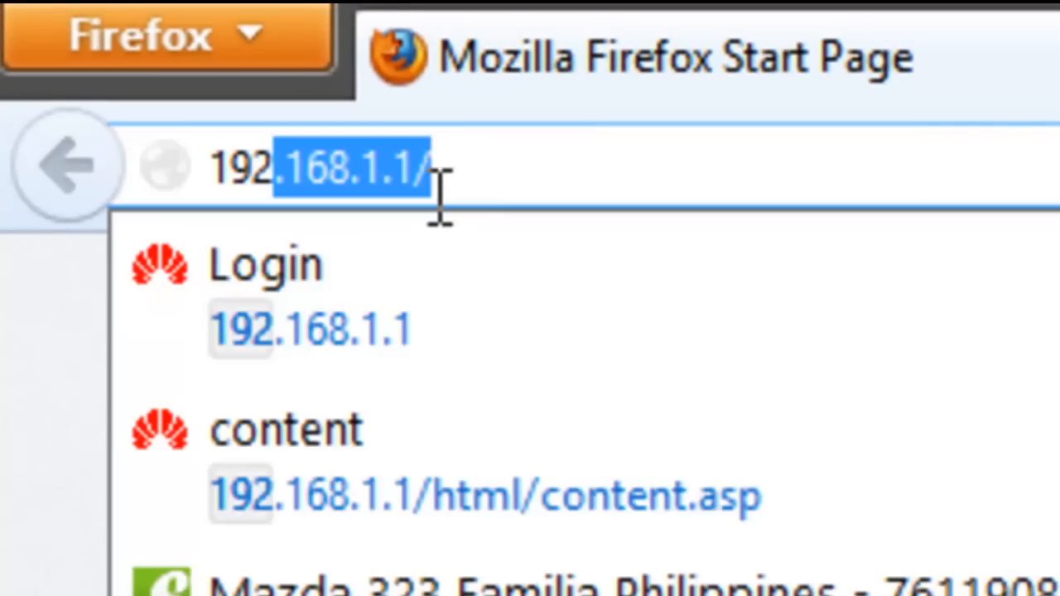
left_click(265, 263)
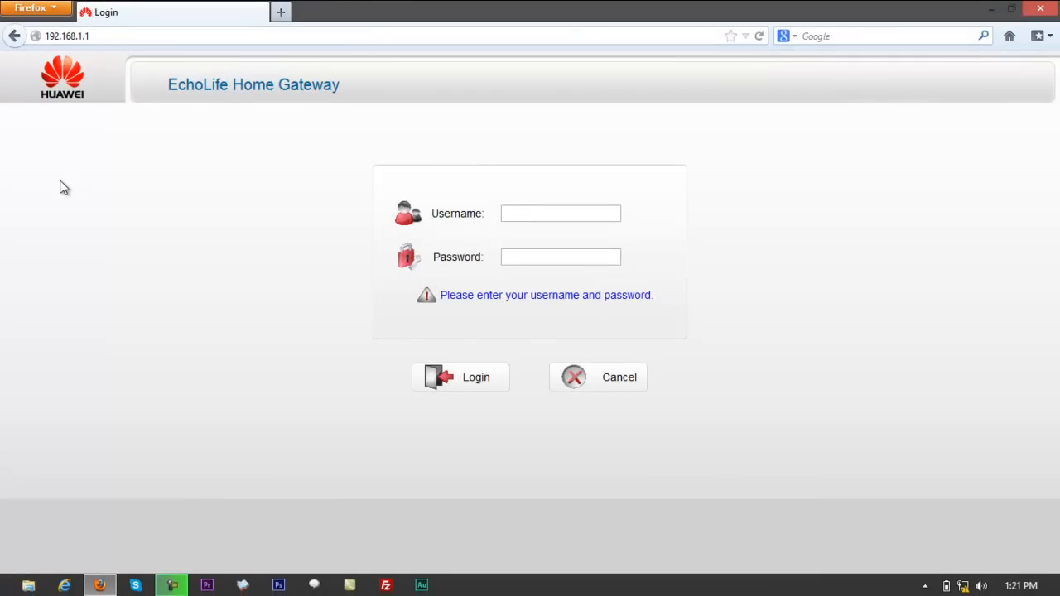
type("r")
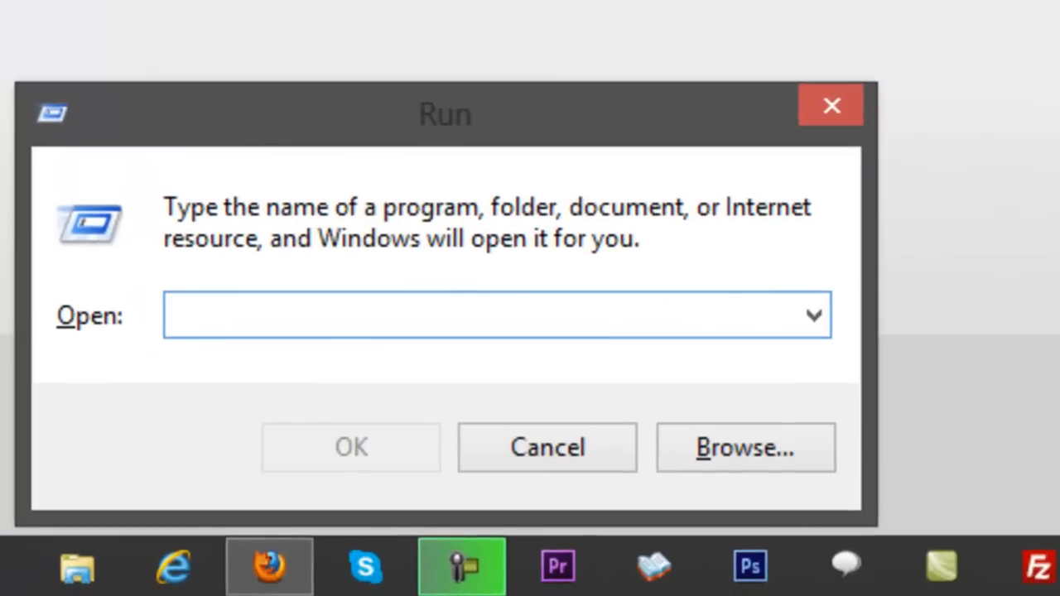
Step: Run cmd and ipconfig, confirming the default gateway is 192.168.1.1
type("cmd")
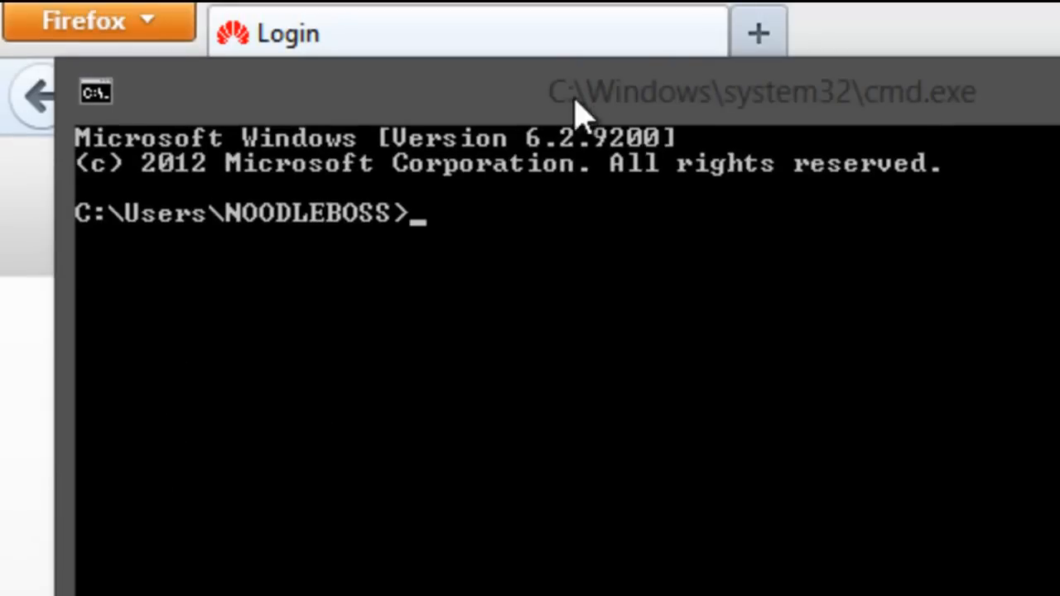
type("ipco")
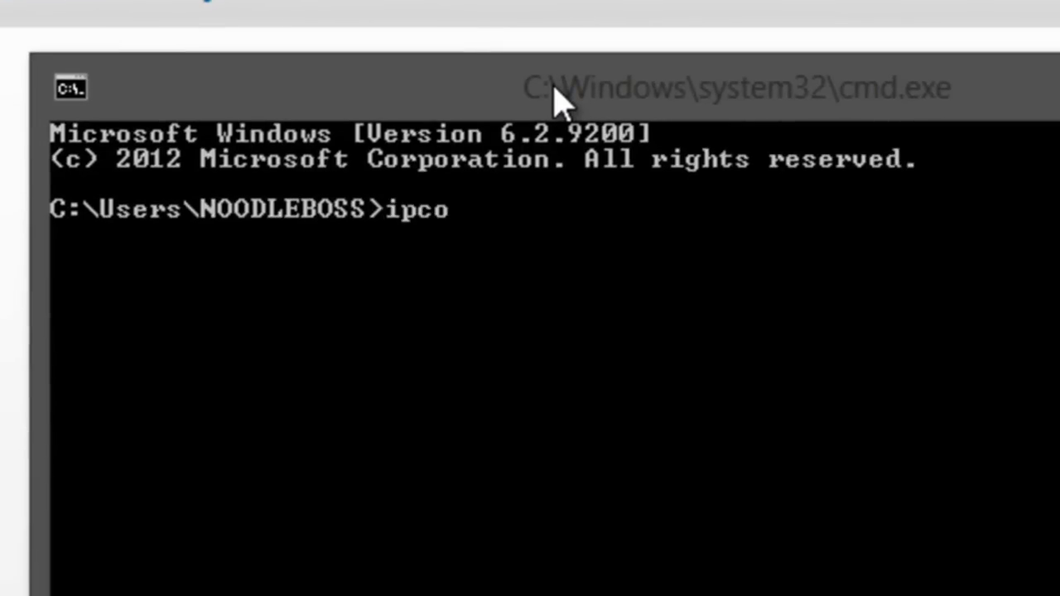
type("nfig")
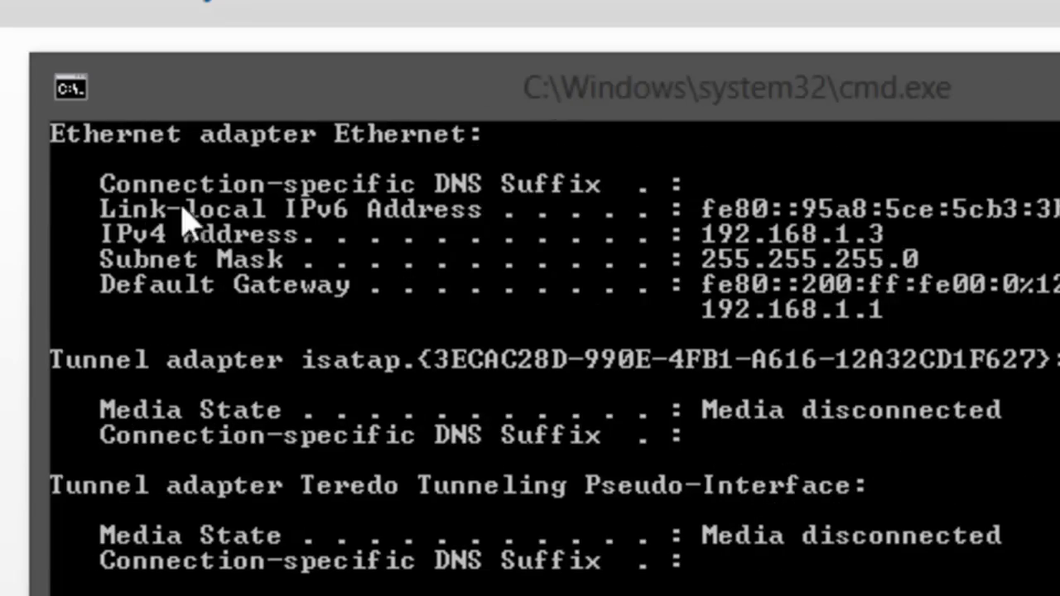
mouse_move(232, 265)
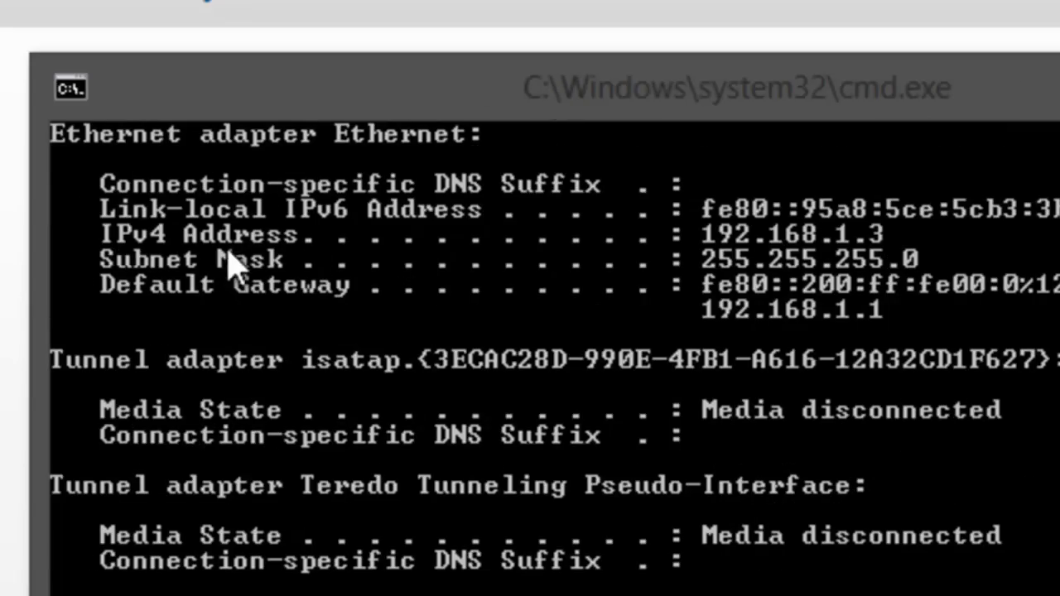
mouse_move(174, 331)
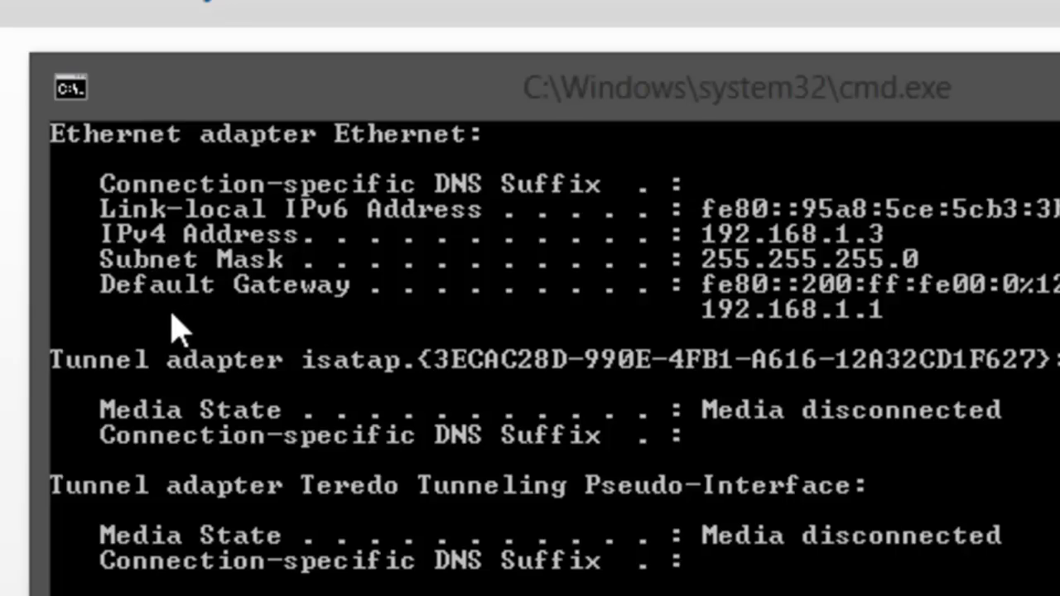
mouse_move(865, 348)
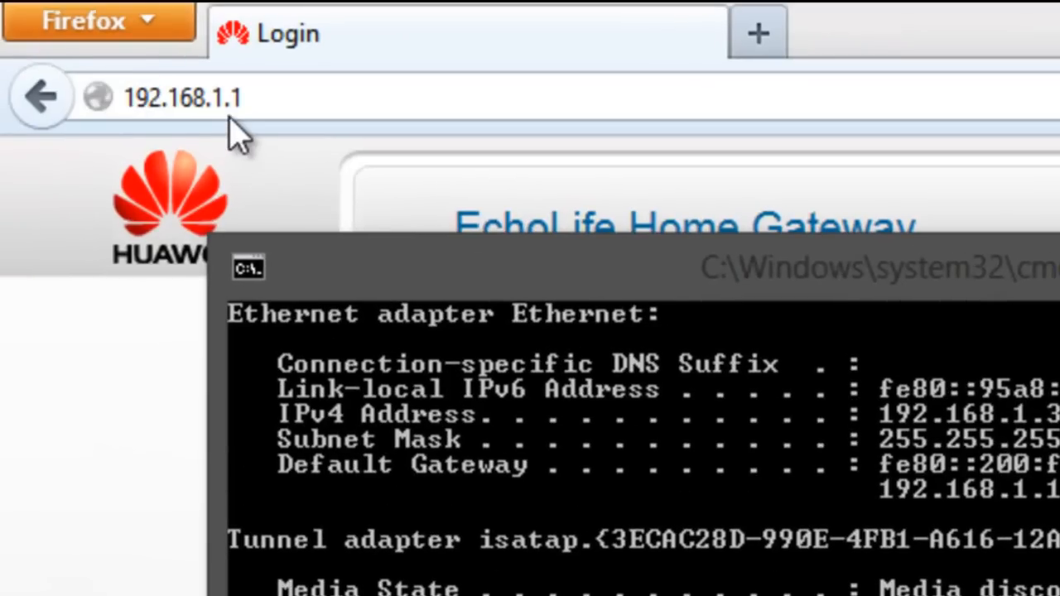
mouse_move(257, 133)
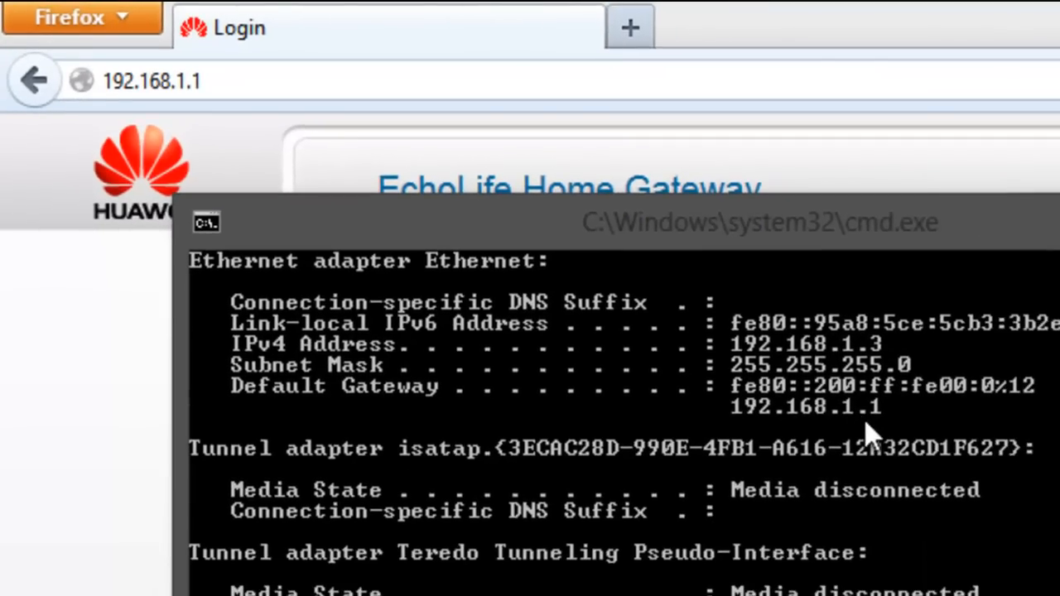
mouse_move(853, 435)
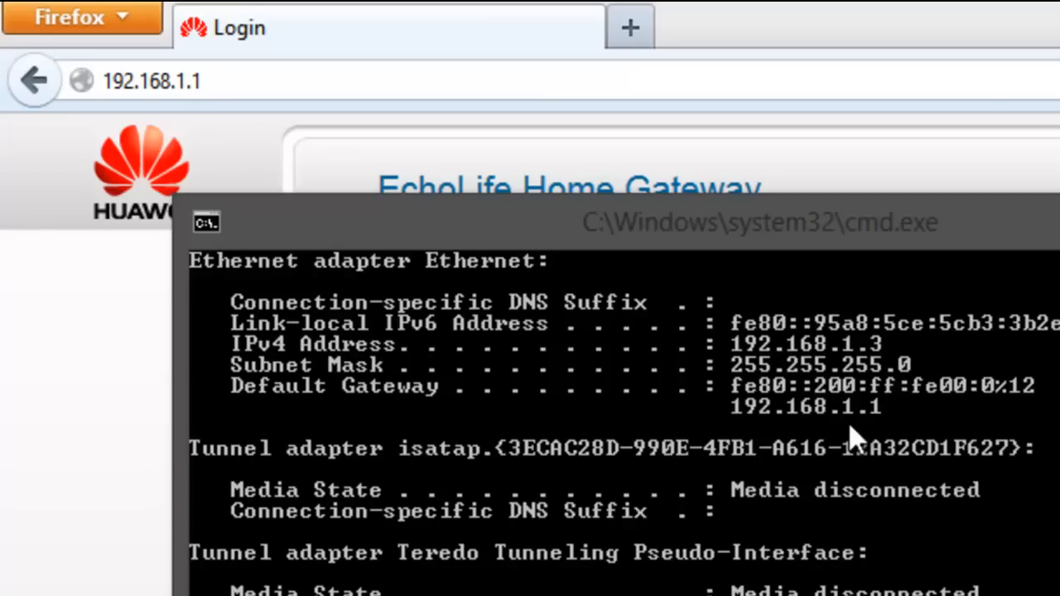
left_click(203, 81)
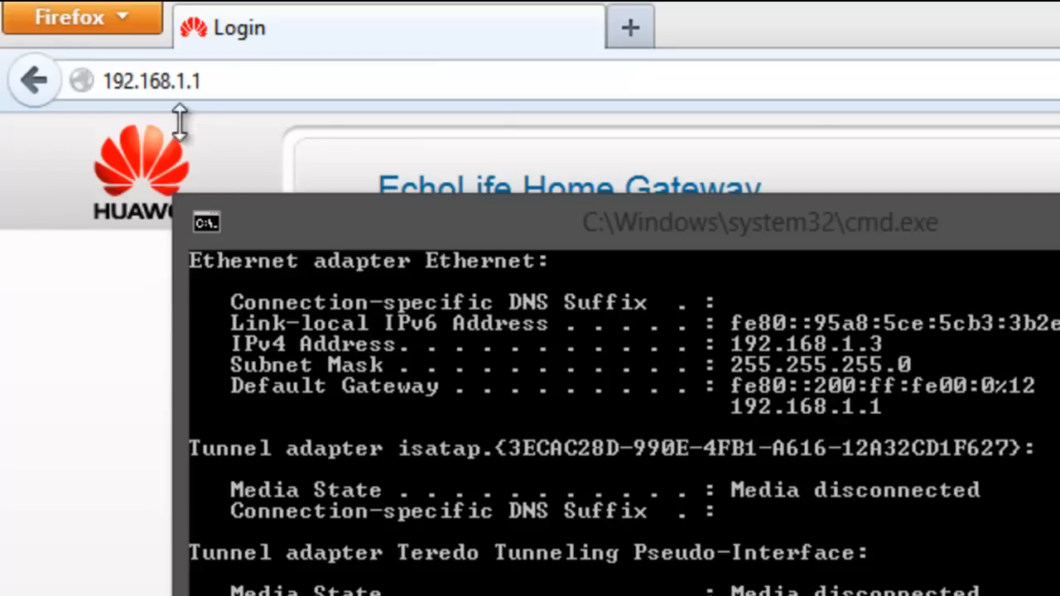
mouse_move(890, 443)
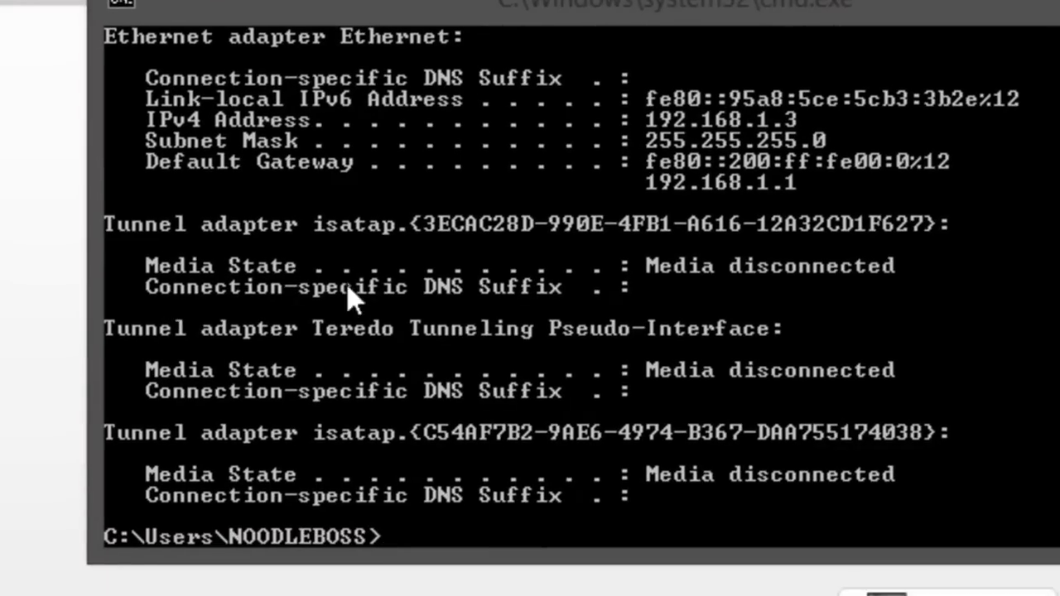
mouse_move(911, 414)
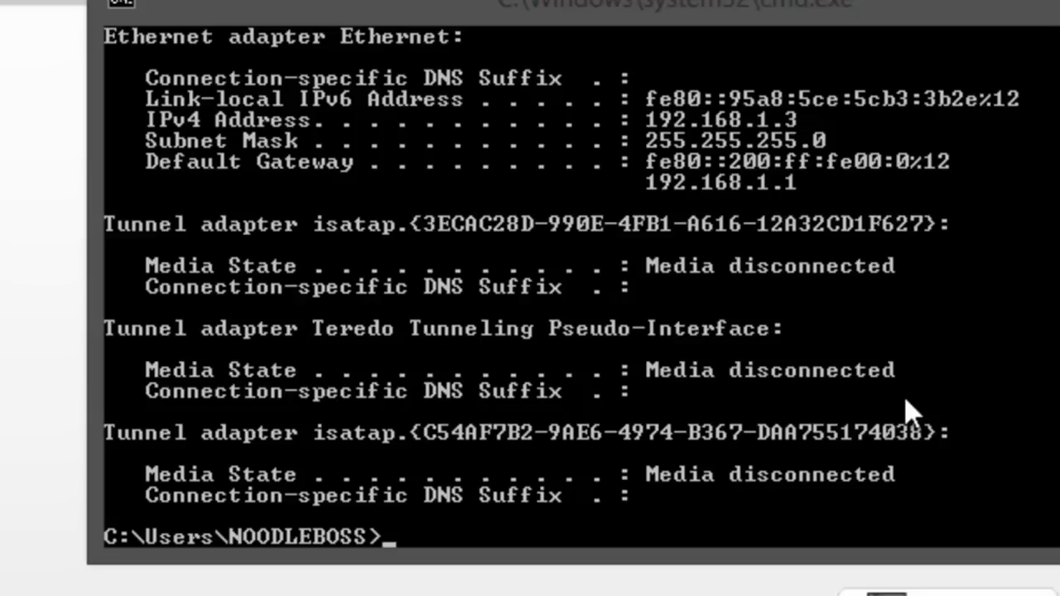
mouse_move(878, 406)
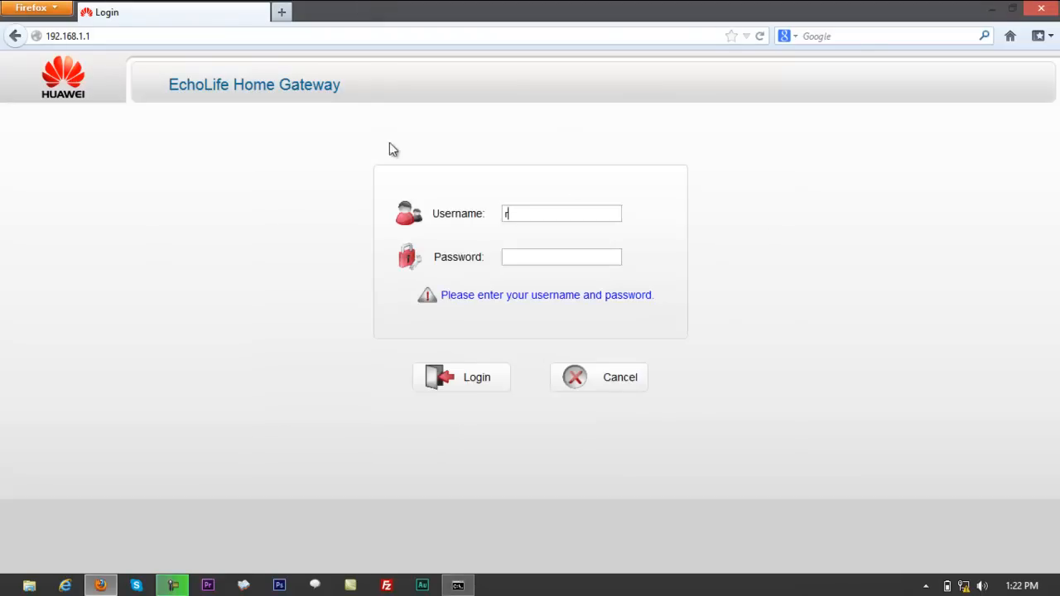
mouse_move(782, 231)
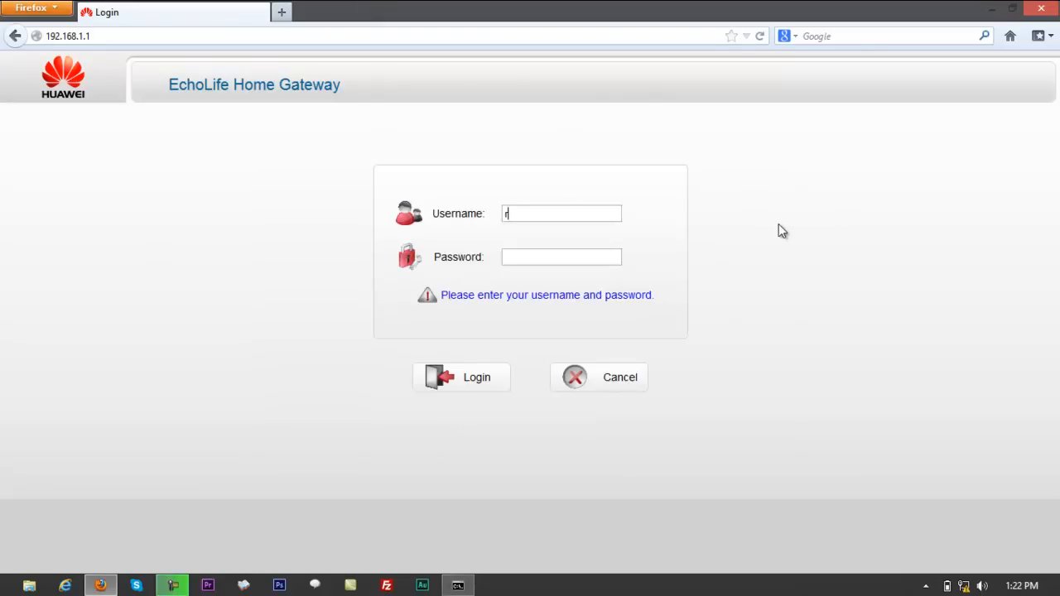
Step: Sign in as admin with the password, reaching the Device Information status page
type("admin")
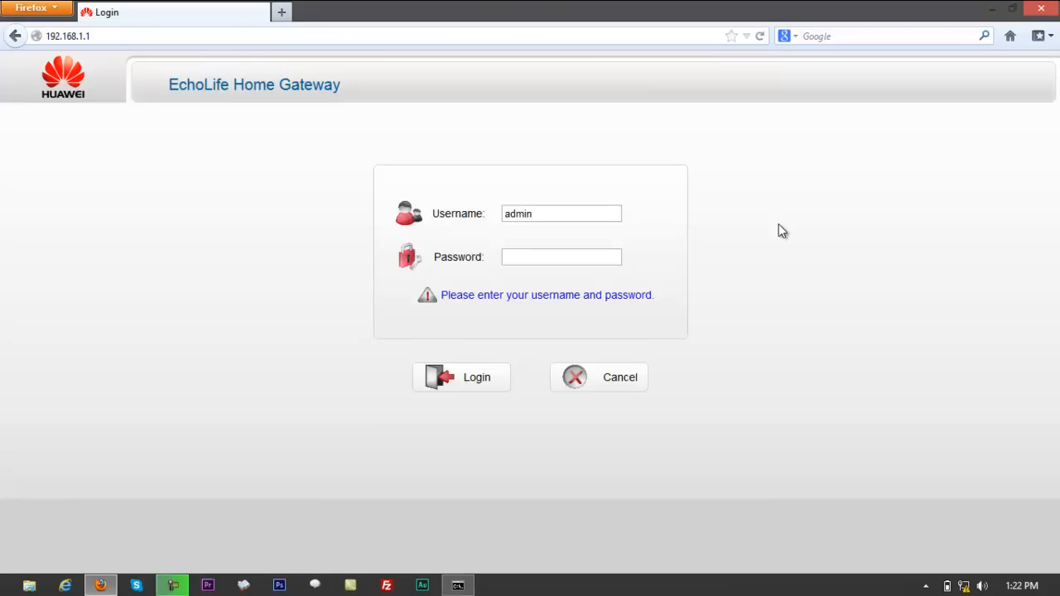
left_click(562, 214)
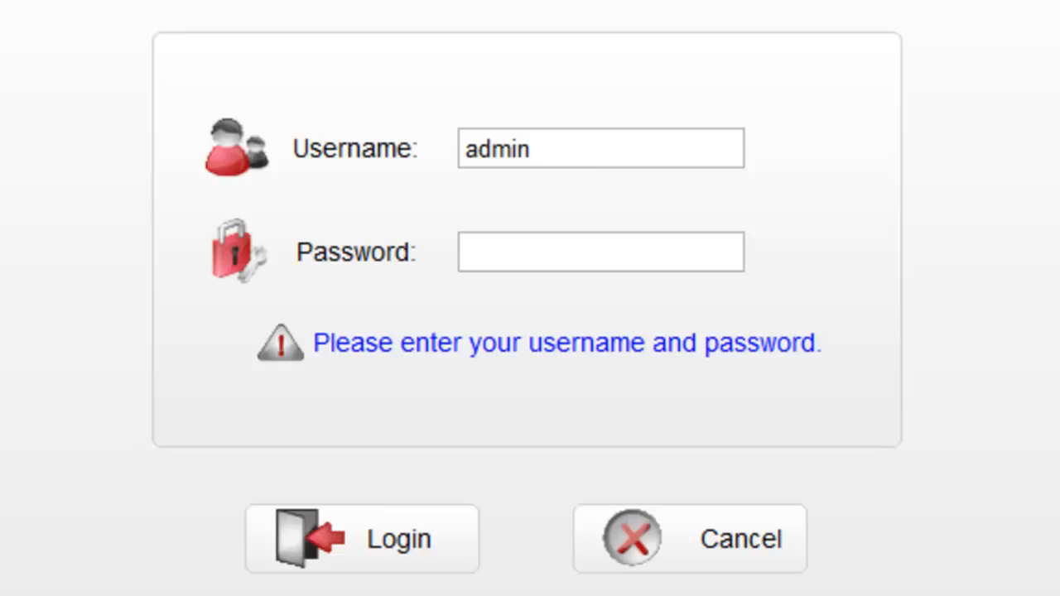
left_click(600, 149)
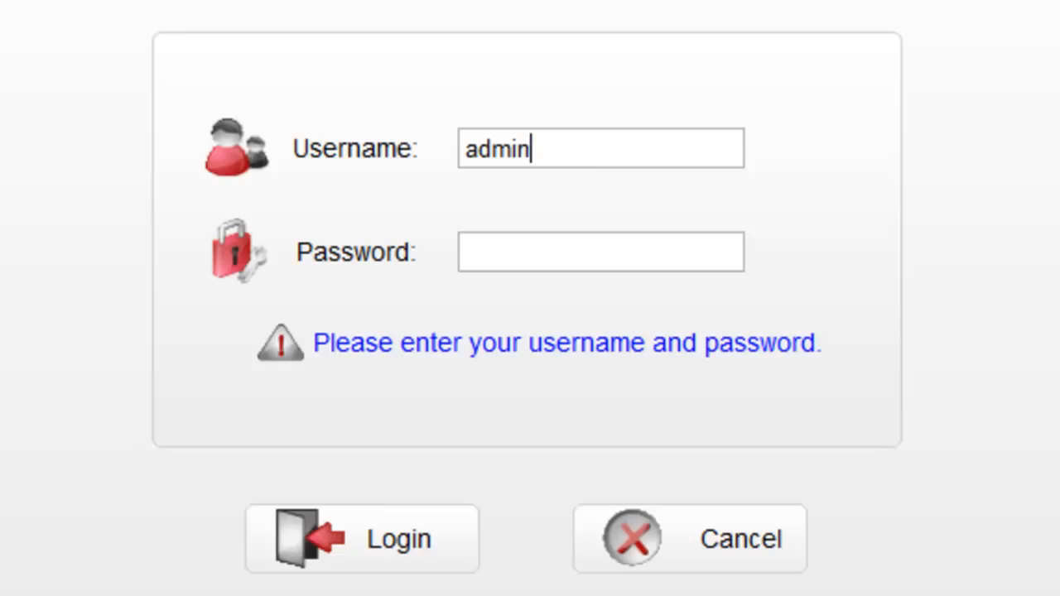
left_click(599, 251)
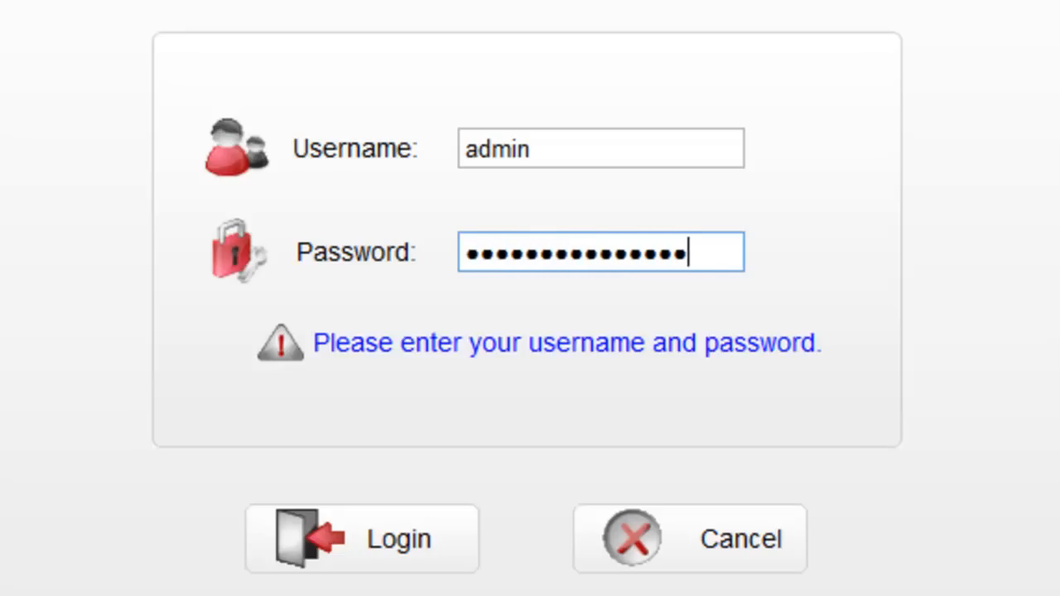
left_click(361, 538)
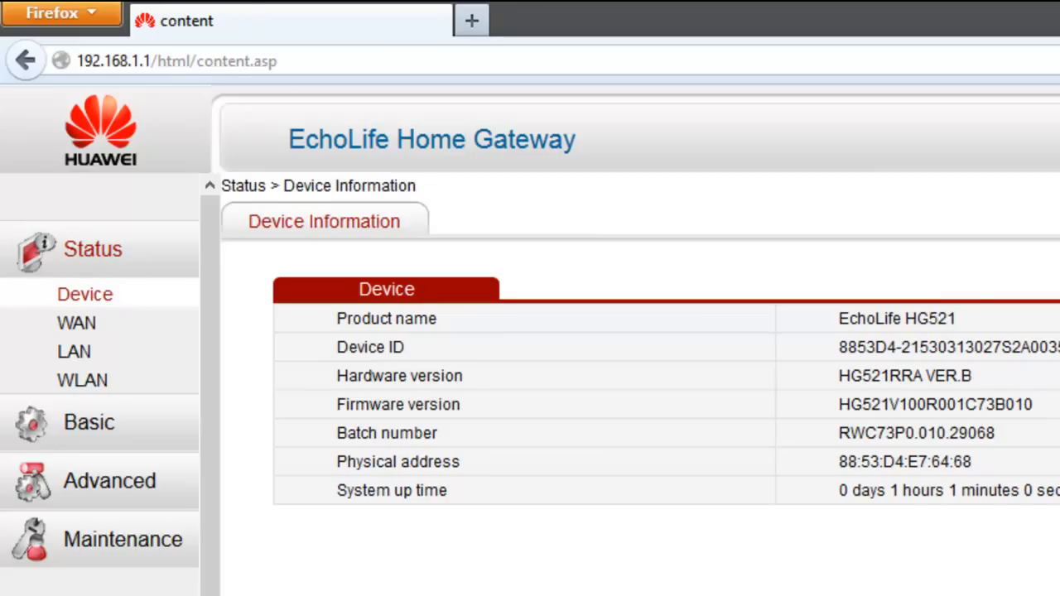
mouse_move(83, 479)
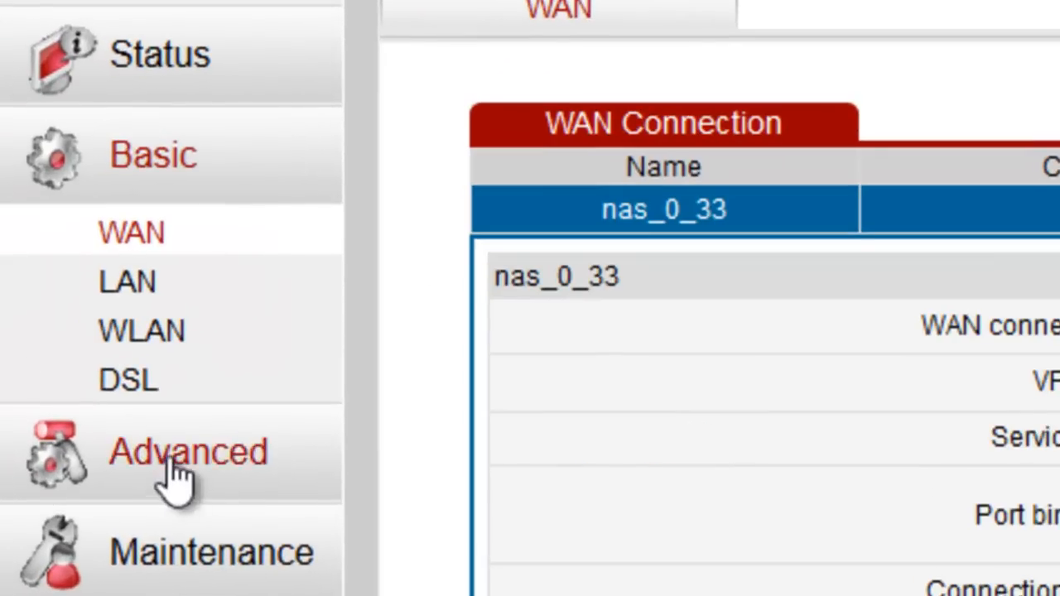
Step: Expand Advanced in the sidebar, loading the Static Routing page
left_click(188, 451)
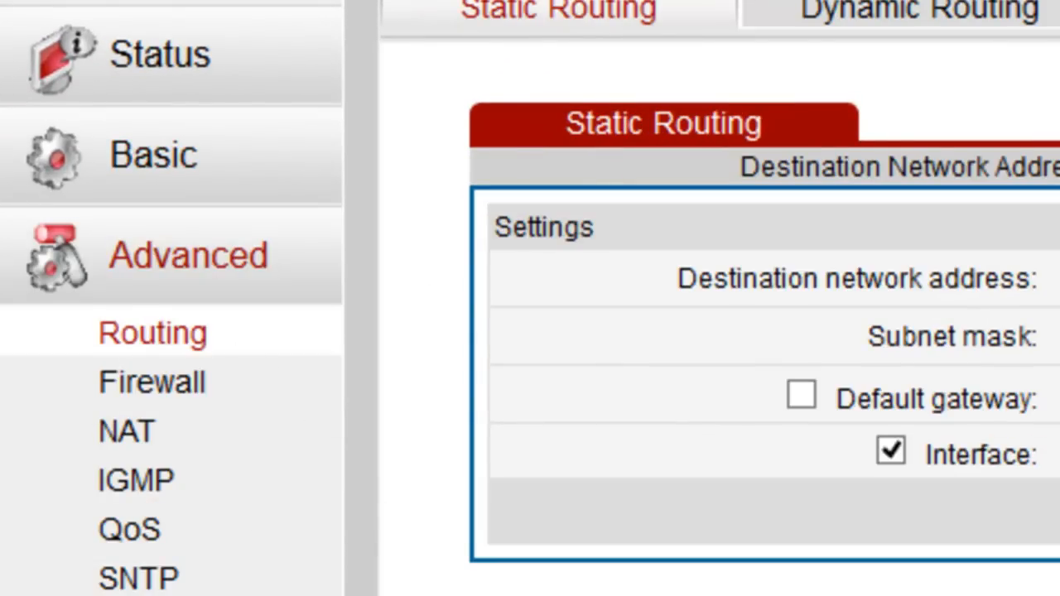
mouse_move(153, 381)
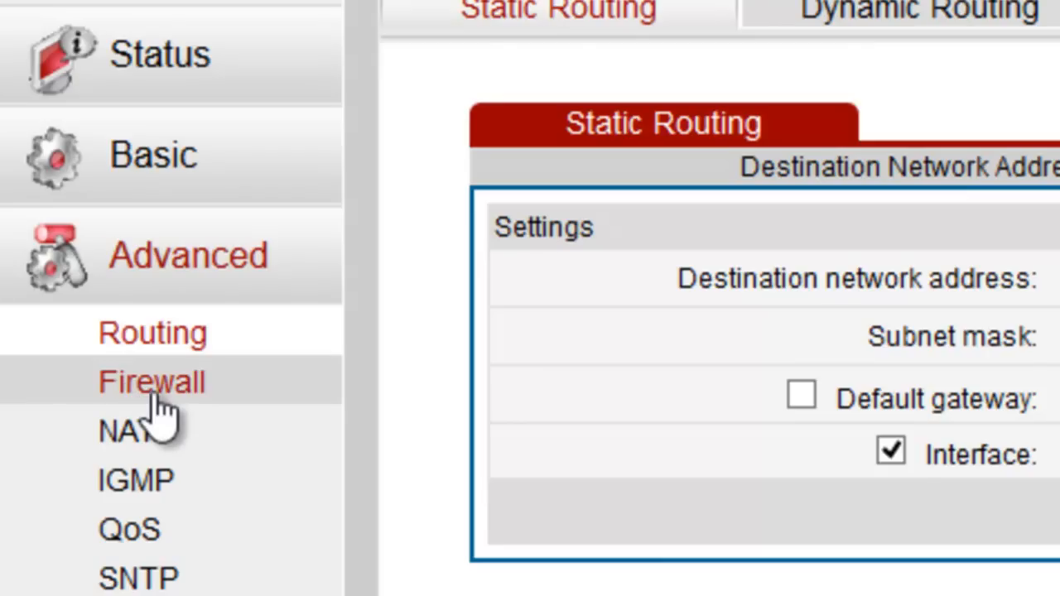
Step: Set the firewall level to Standard on the Firewall page and submit it
left_click(151, 381)
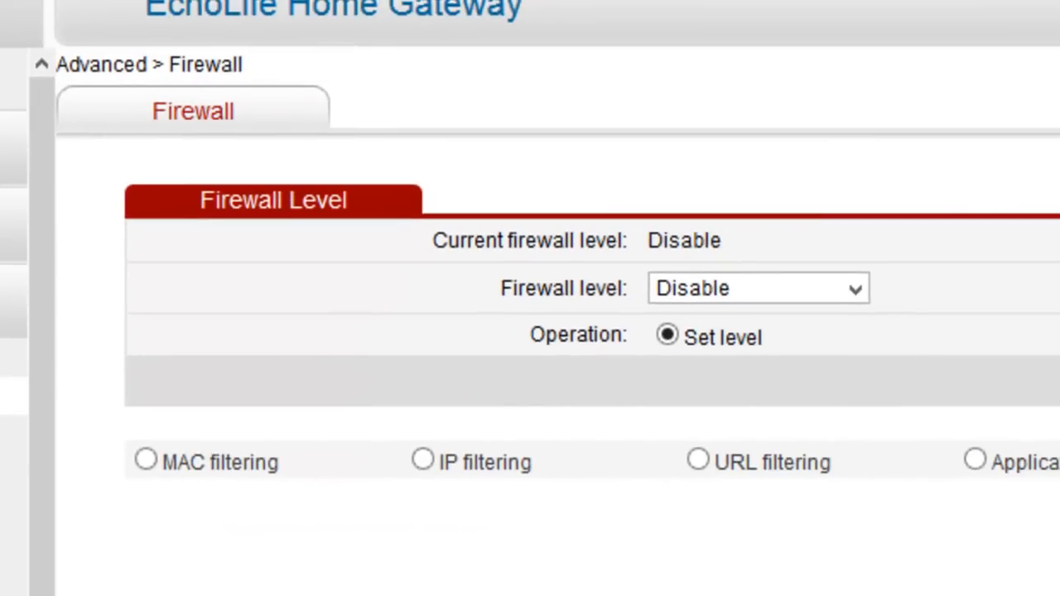
mouse_move(626, 261)
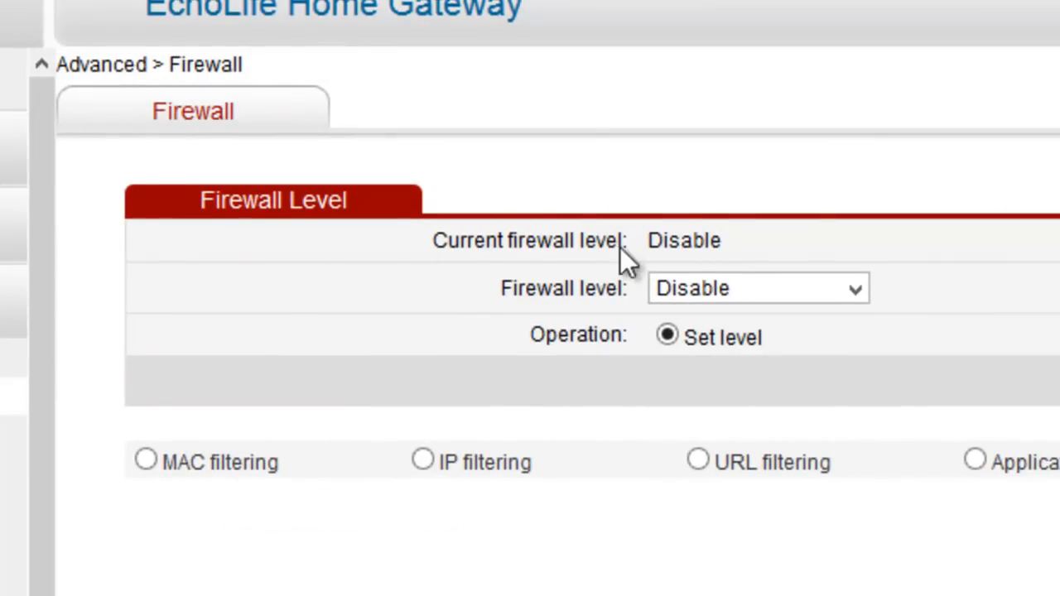
mouse_move(593, 323)
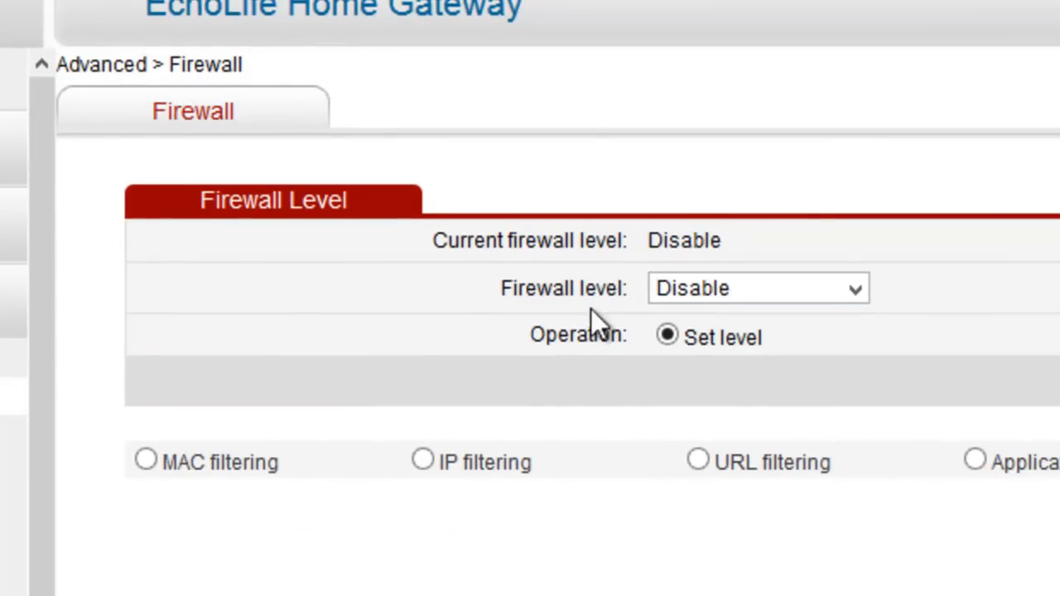
mouse_move(571, 381)
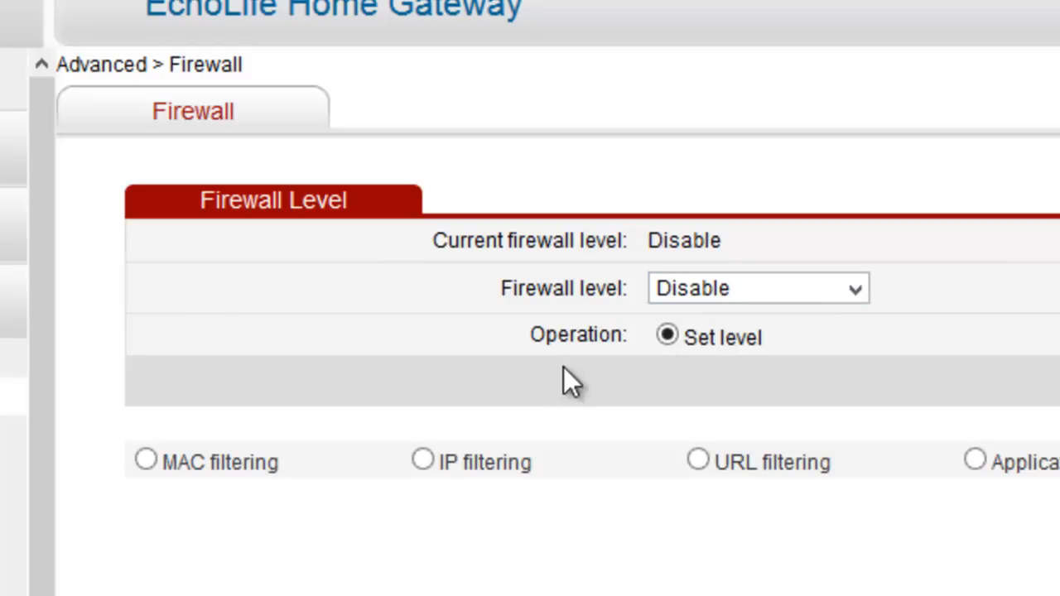
mouse_move(716, 406)
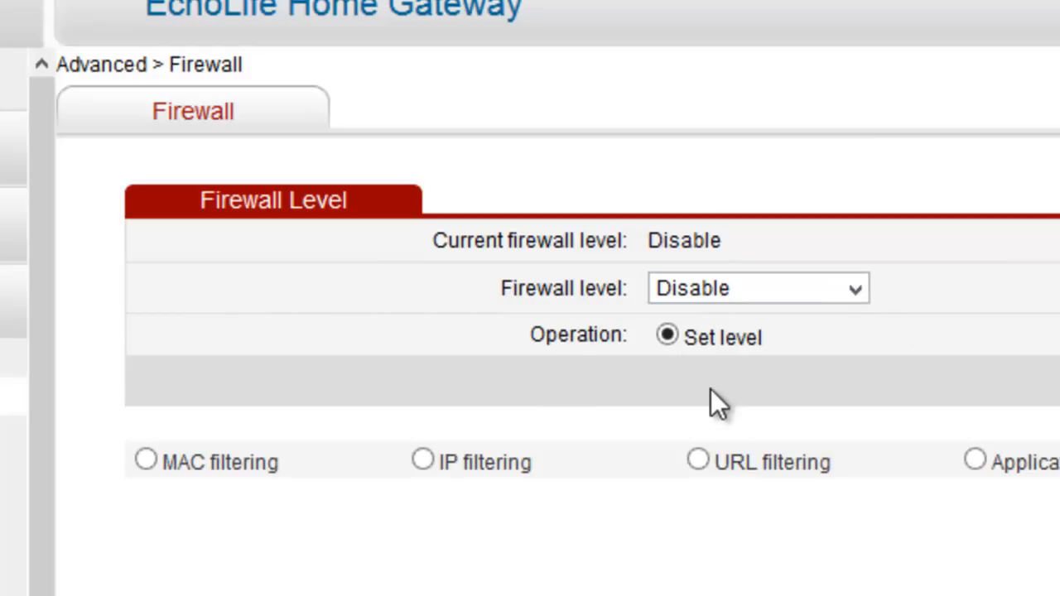
mouse_move(741, 323)
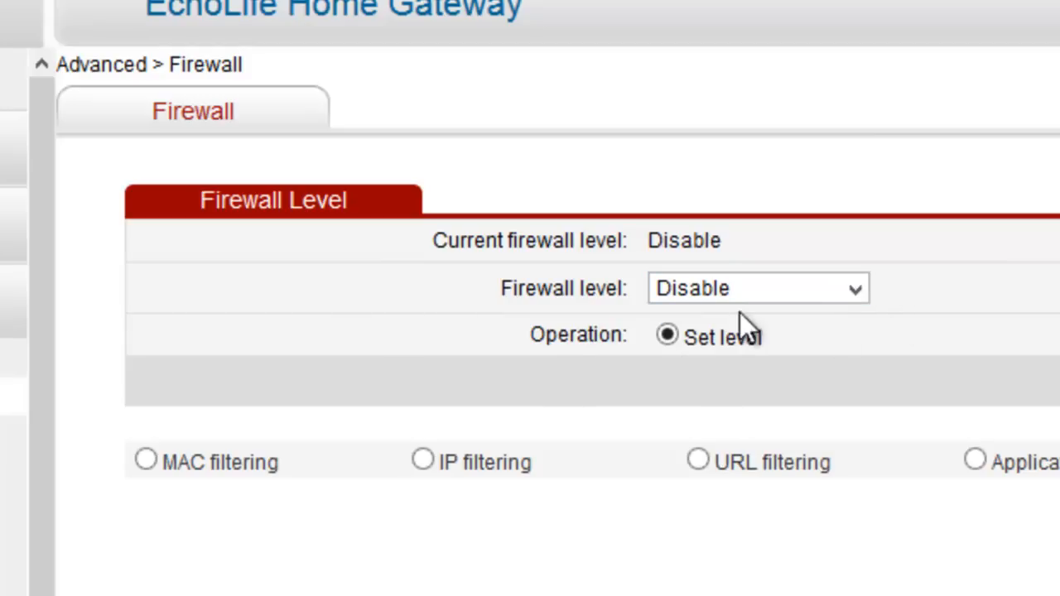
left_click(756, 288)
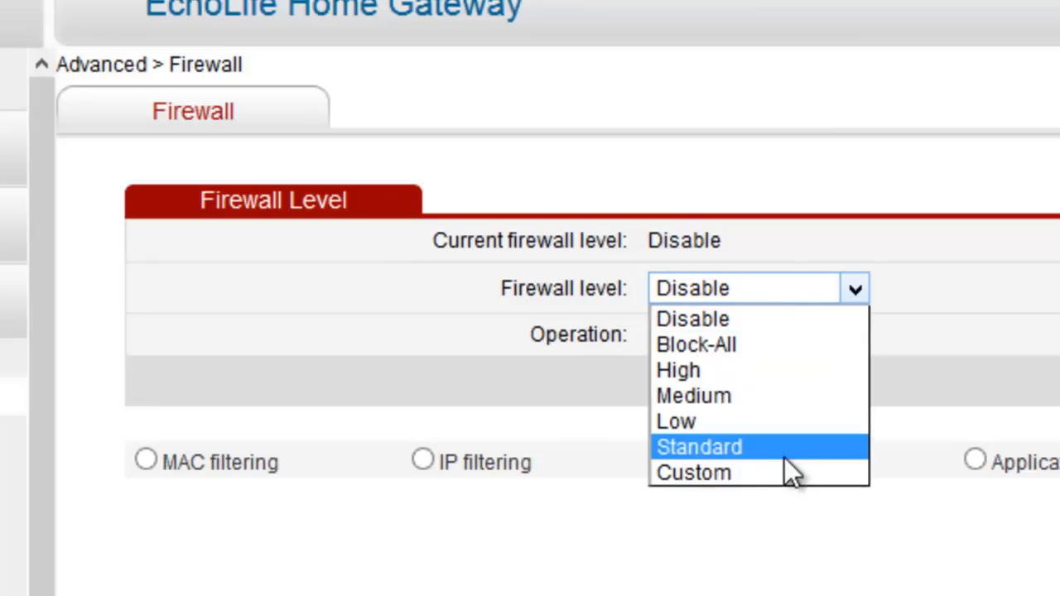
left_click(700, 446)
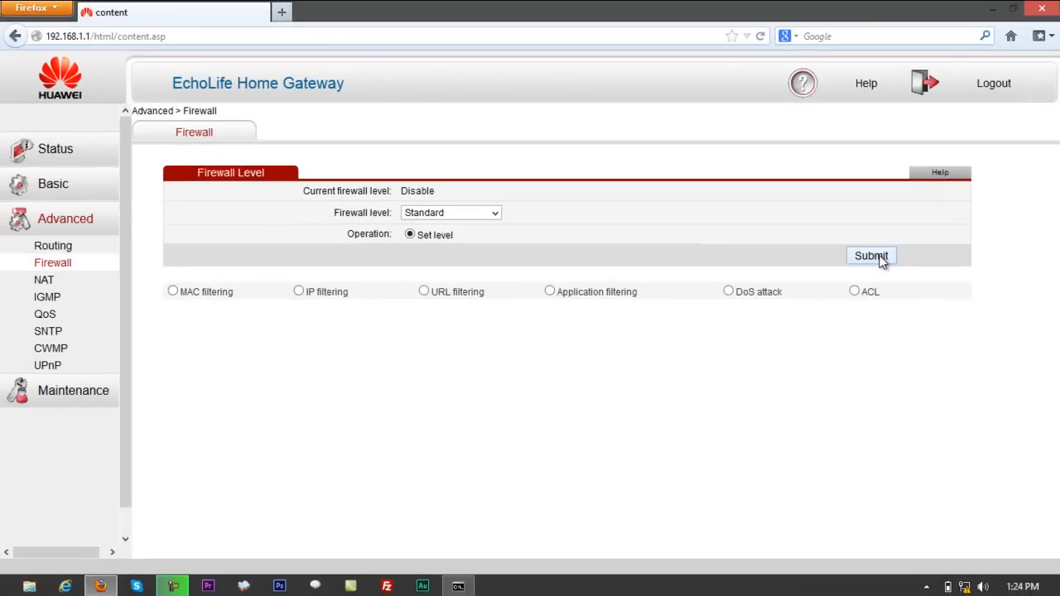
left_click(172, 291)
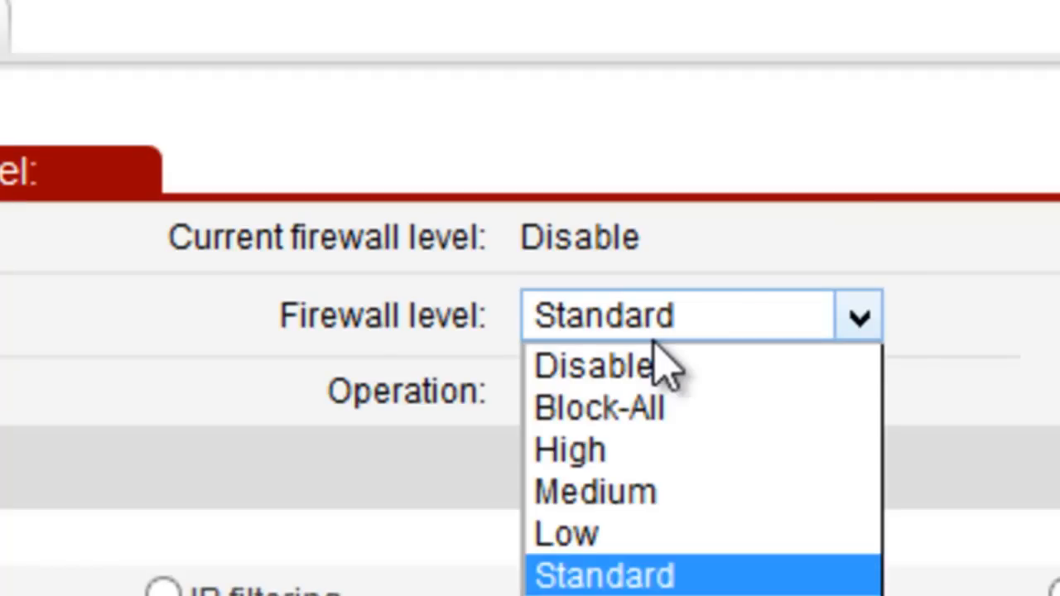
mouse_move(646, 447)
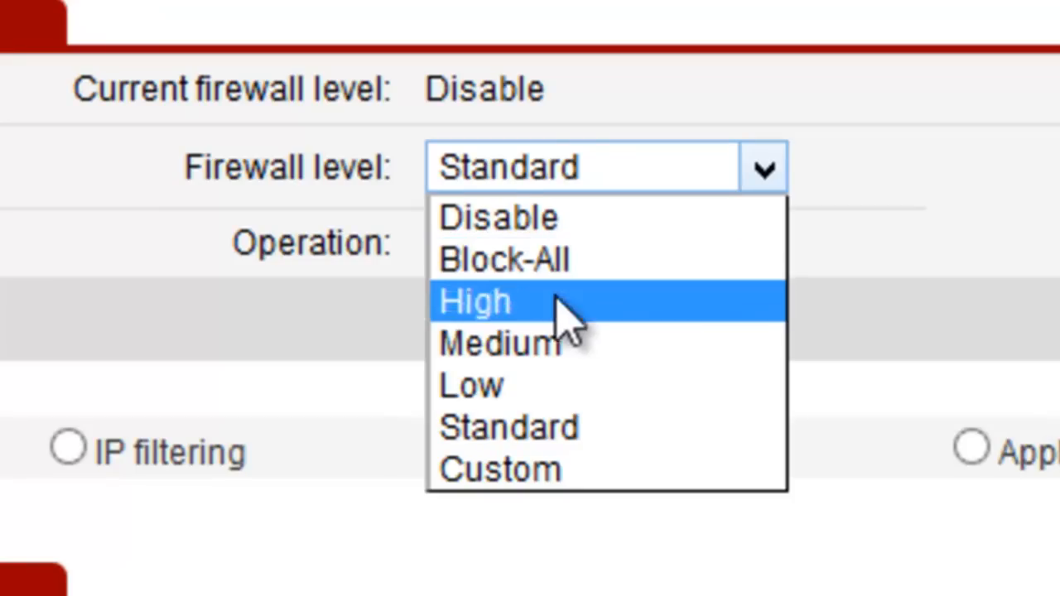
Step: Select the Custom firewall level, then set the level back to Disable
left_click(501, 470)
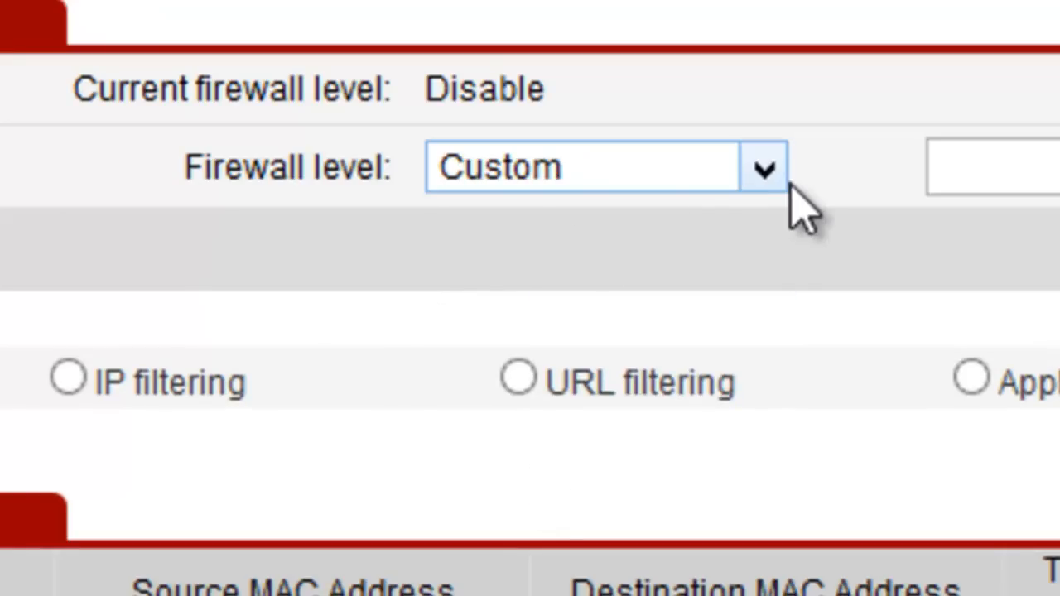
left_click(763, 167)
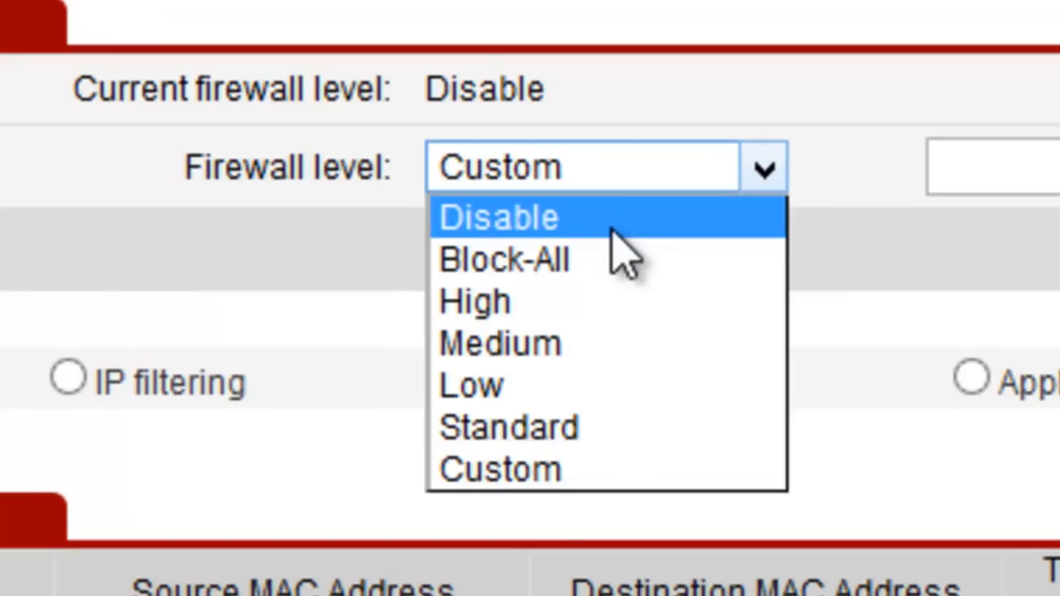
left_click(499, 217)
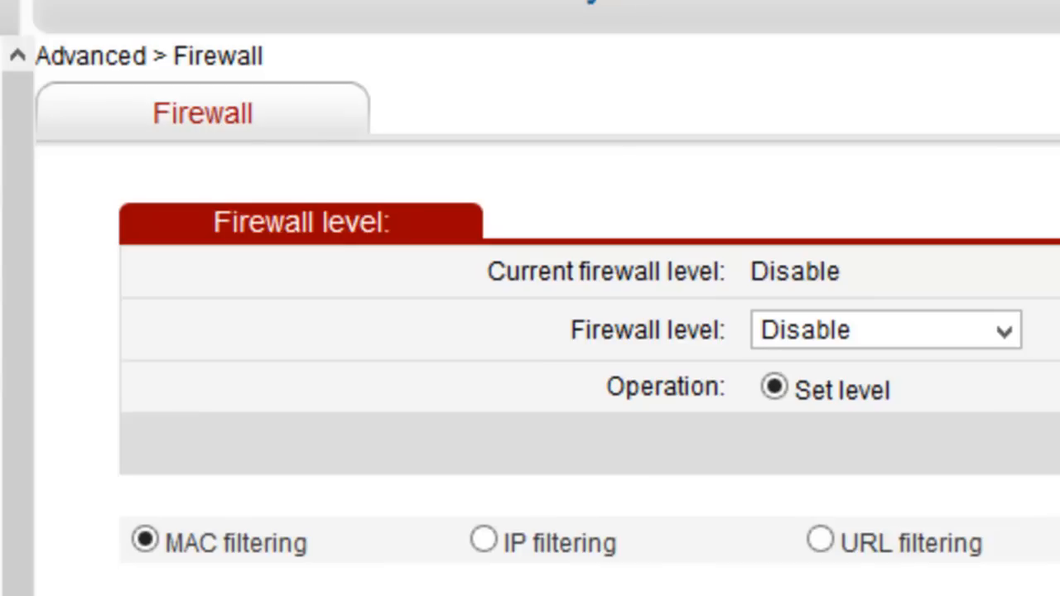
mouse_move(700, 368)
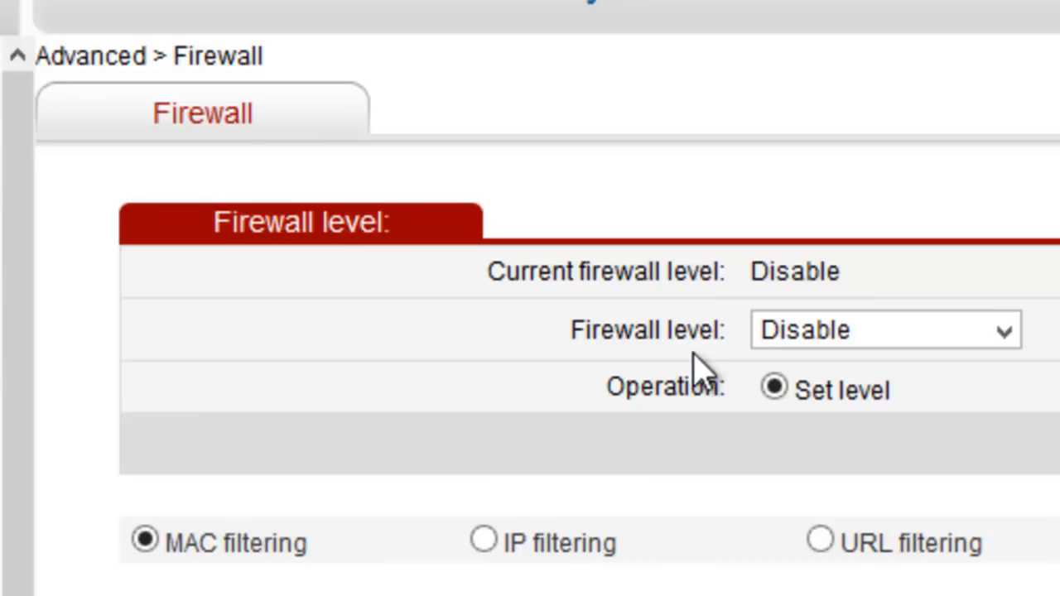
mouse_move(691, 364)
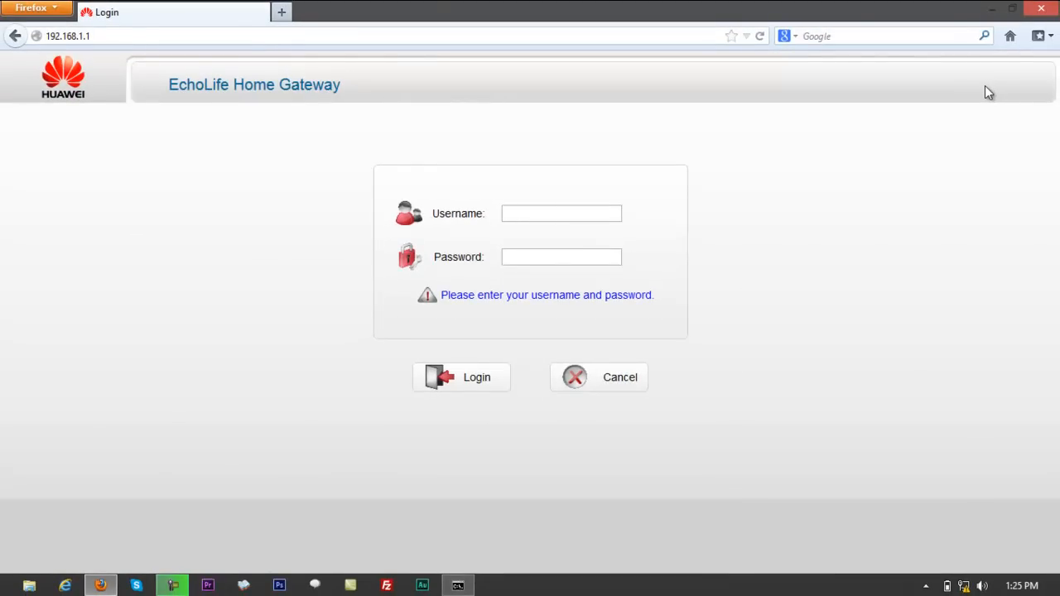
Step: Focus the empty Username field on the login page after logging out
left_click(562, 214)
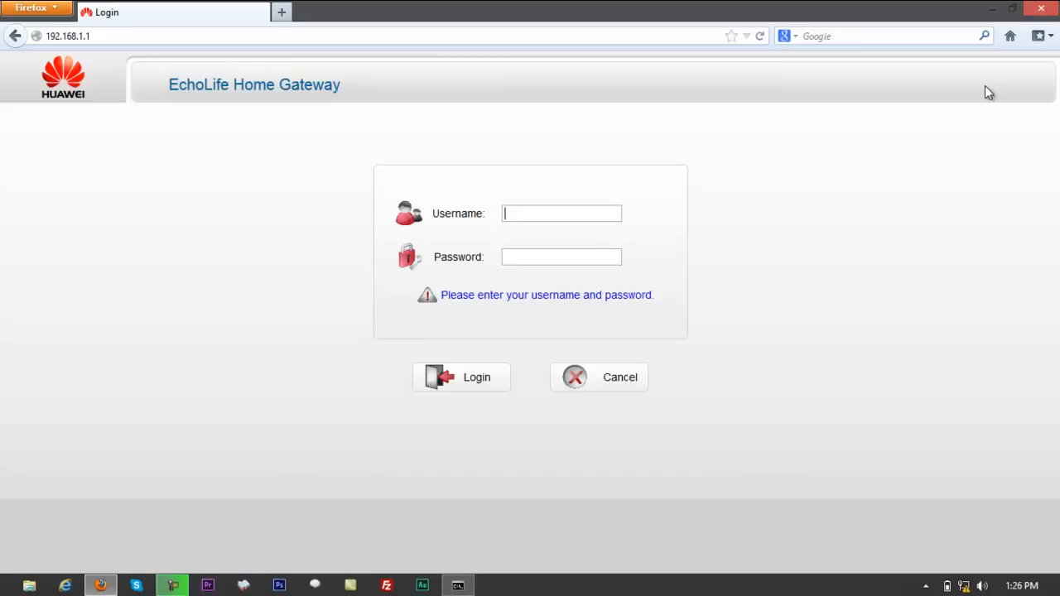